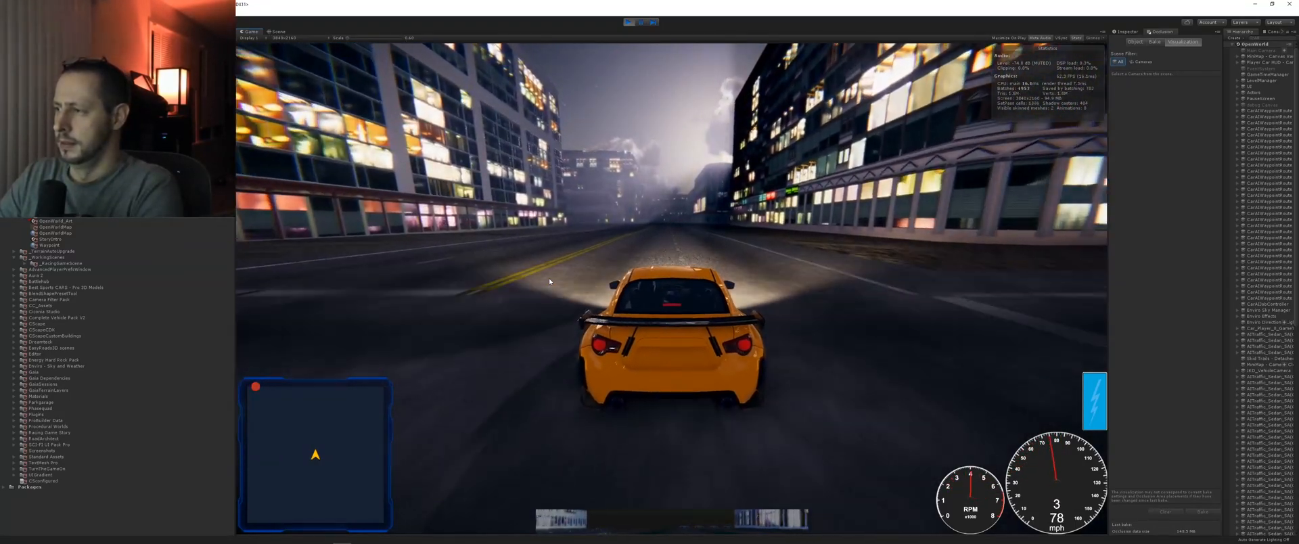
Step: Drive the orange car down the night-time city street in play mode
{"action": "left_click", "coordinate": [273, 32]}
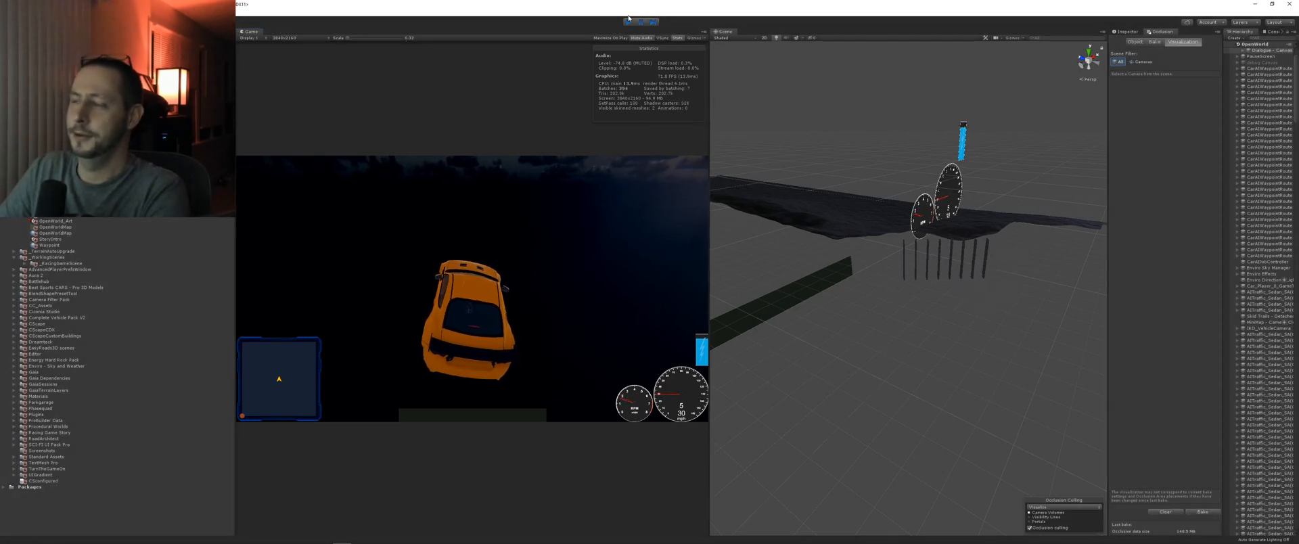
Step: Stop the play-mode driving test, then restart Play mode
{"action": "left_click", "coordinate": [630, 18]}
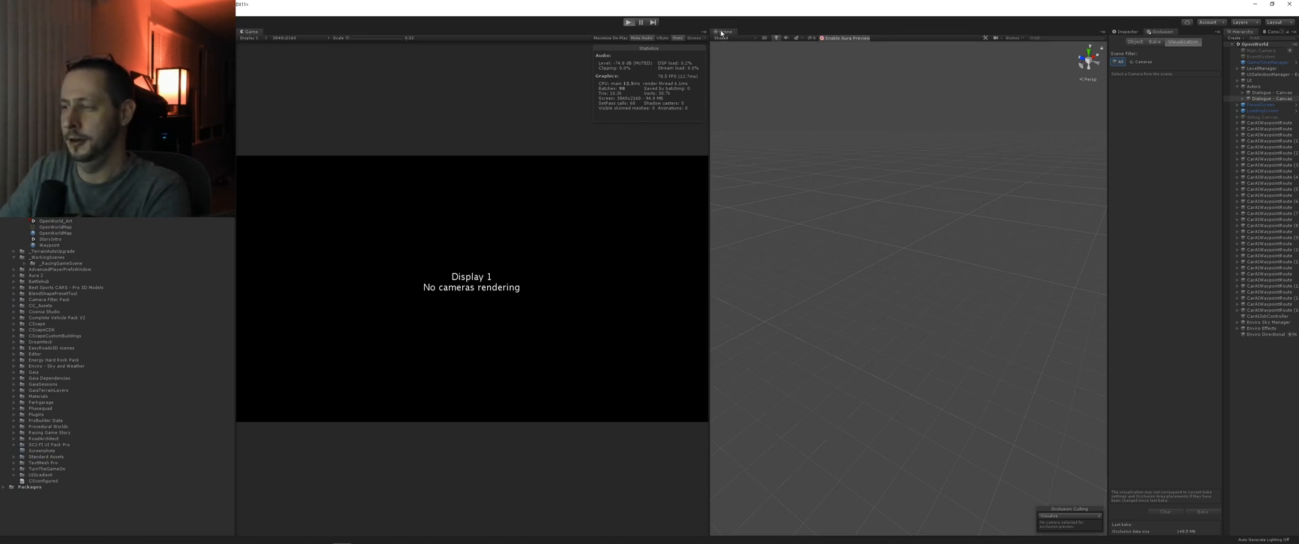
{"action": "left_click", "coordinate": [635, 19]}
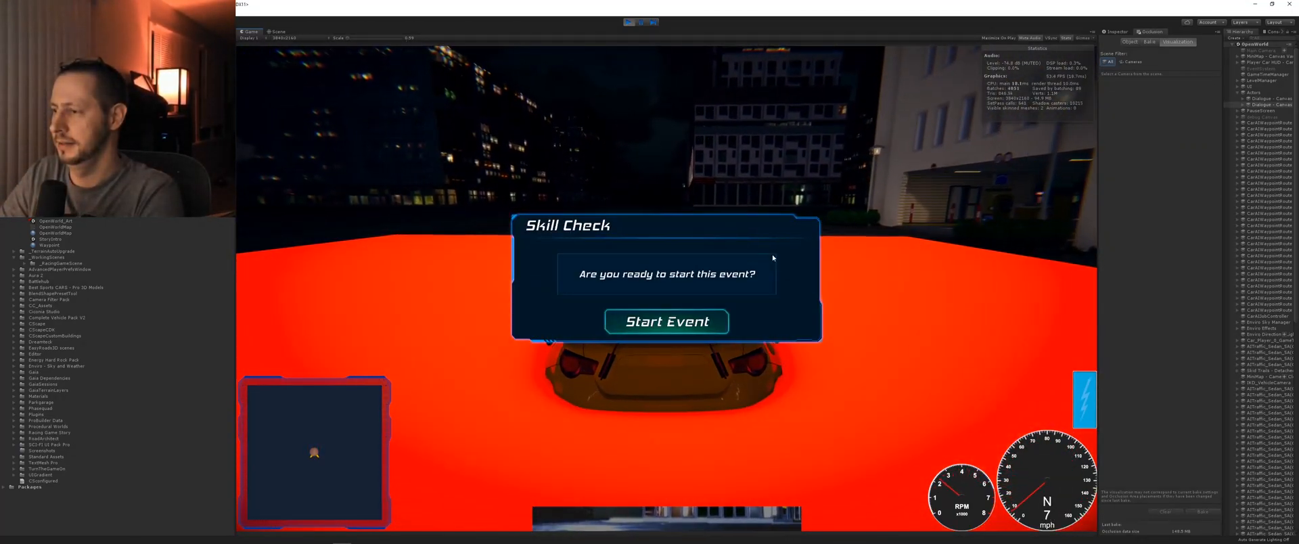
Step: Start the Skill Check event from its dialog in the Game view
{"action": "left_click", "coordinate": [667, 322]}
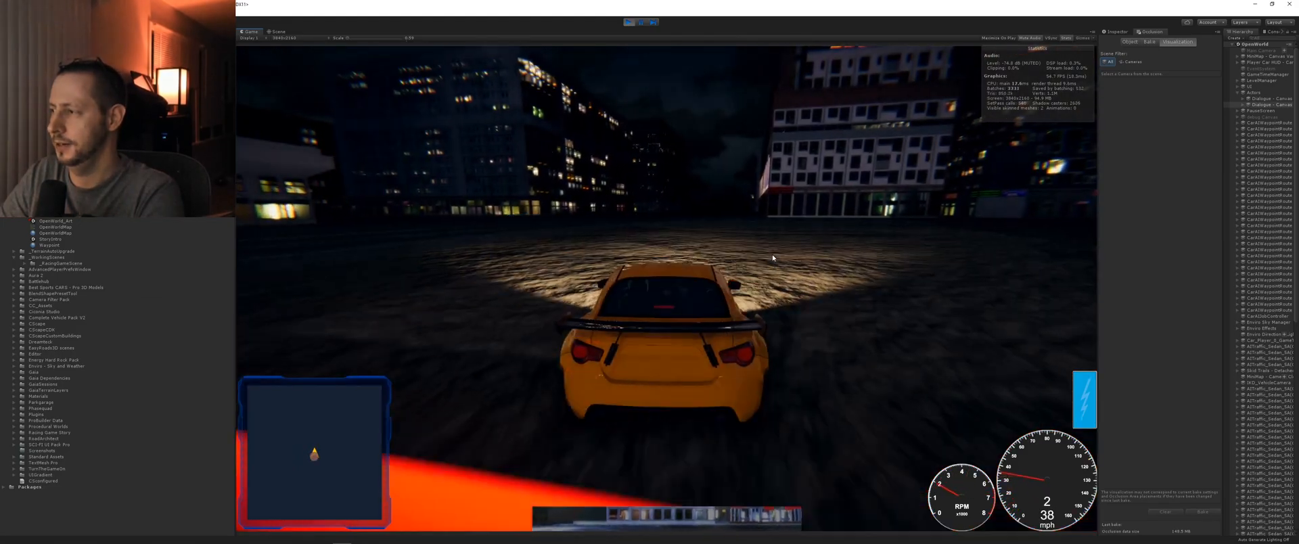